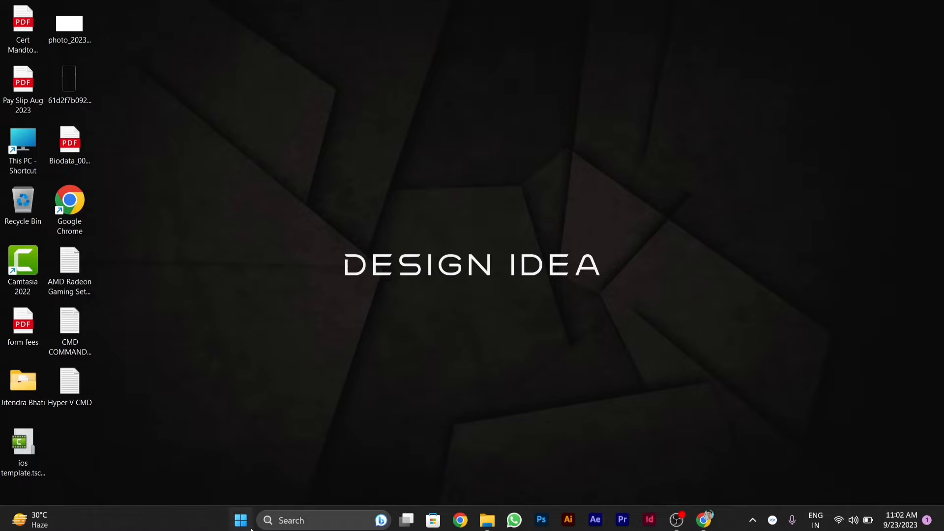
Bring up the Start button's quick link menu to reach Settings.
right_click(241, 520)
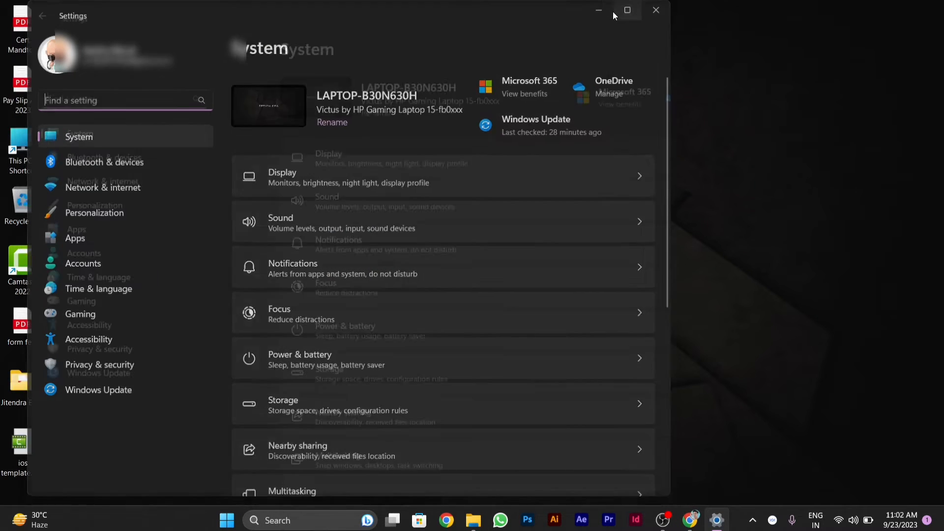
Maximize the Settings window so the System page fills the screen.
click(627, 10)
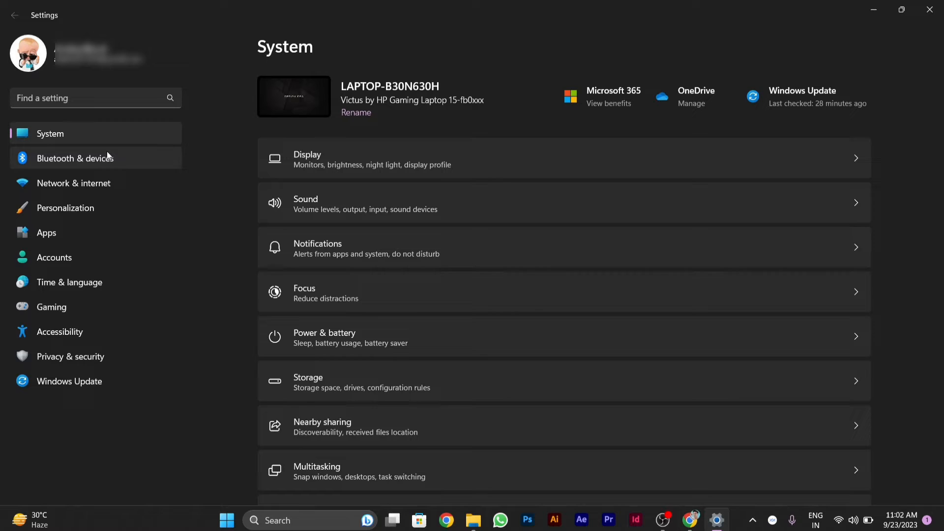
mouse_move(215, 195)
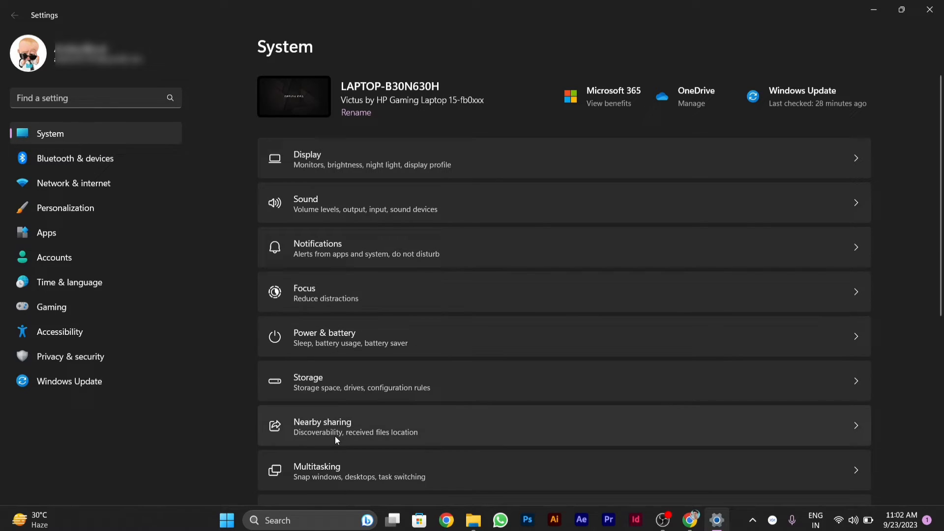
mouse_move(312, 479)
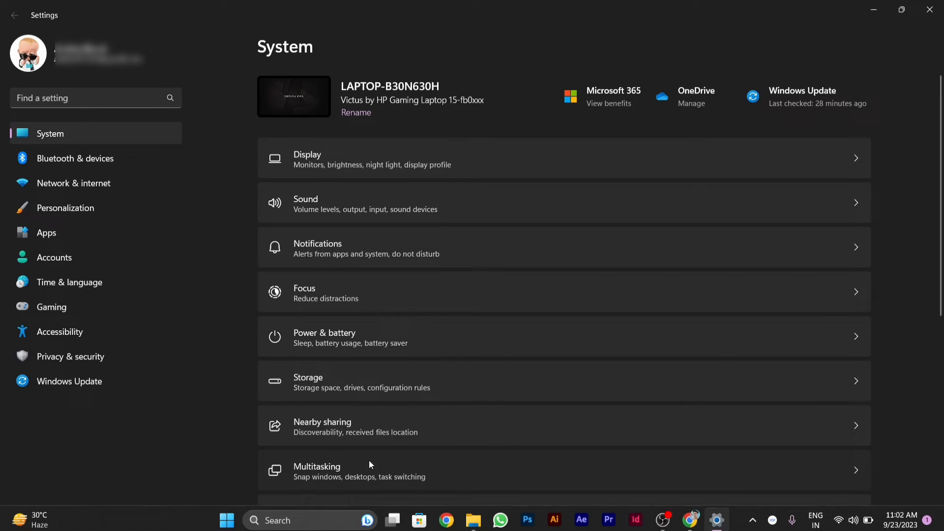
On the Multitasking page, toggle Snap windows off and back on.
click(317, 471)
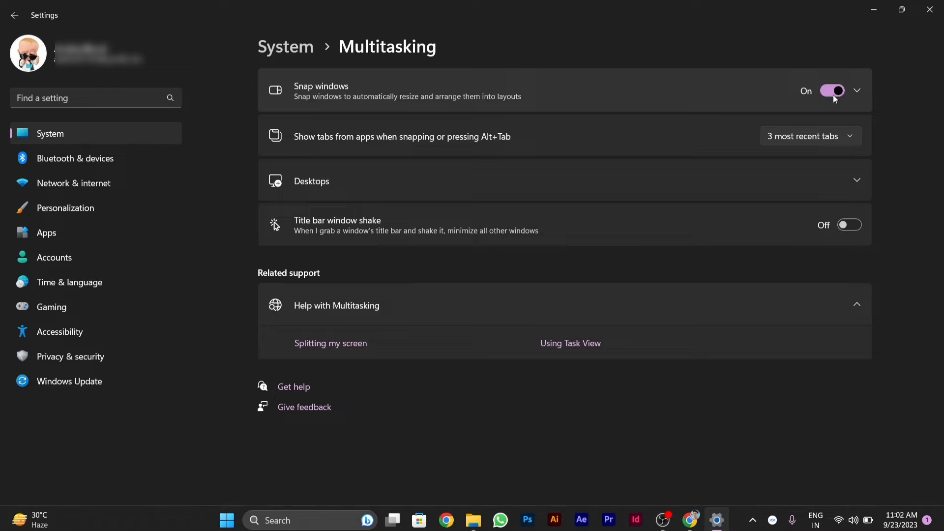
click(834, 90)
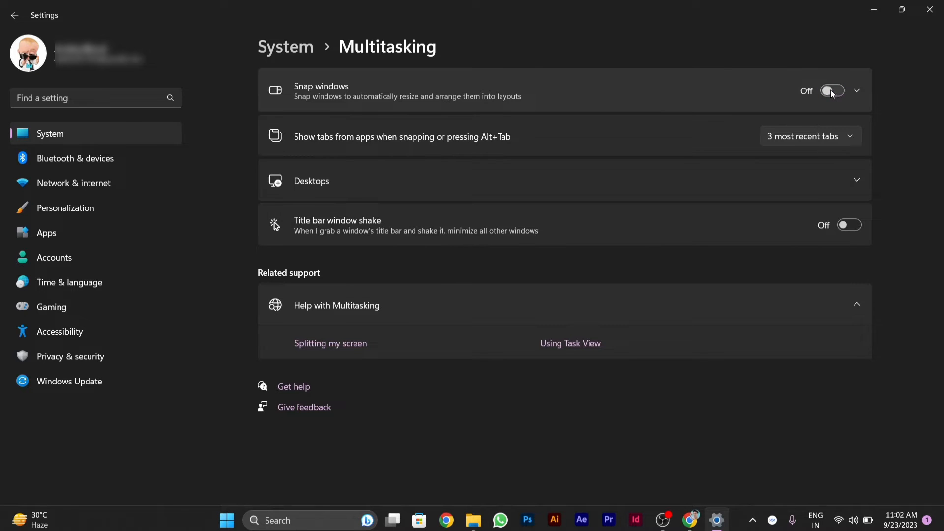
click(834, 91)
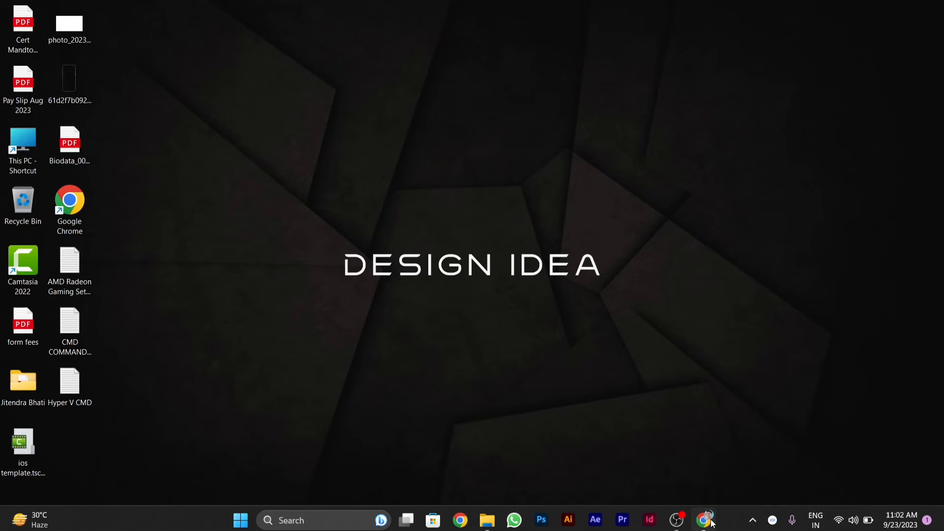
Bring the Chrome window onto the screen from the taskbar.
click(702, 519)
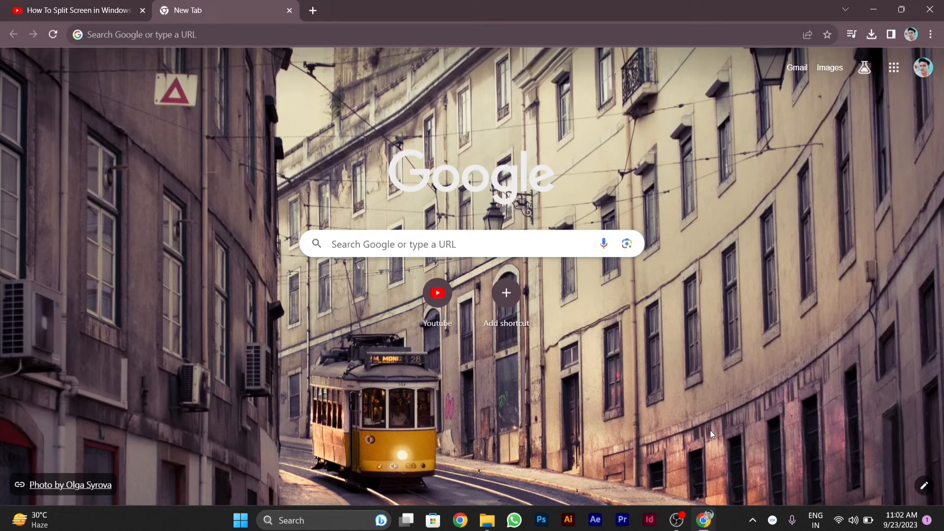
mouse_move(734, 375)
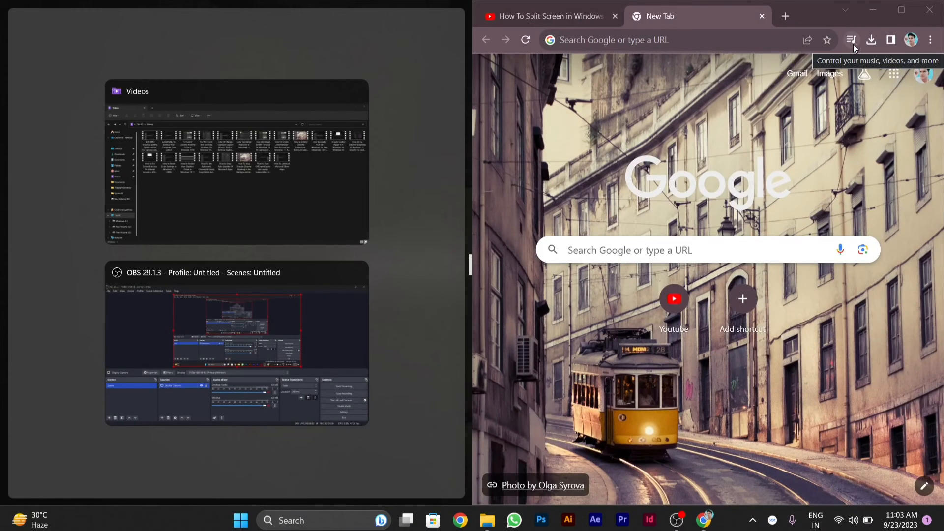
mouse_move(325, 256)
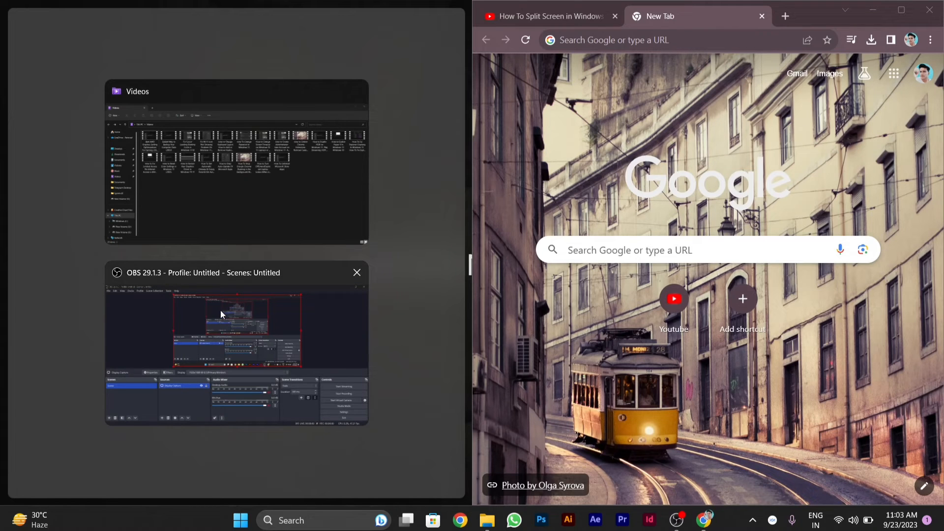
mouse_move(318, 289)
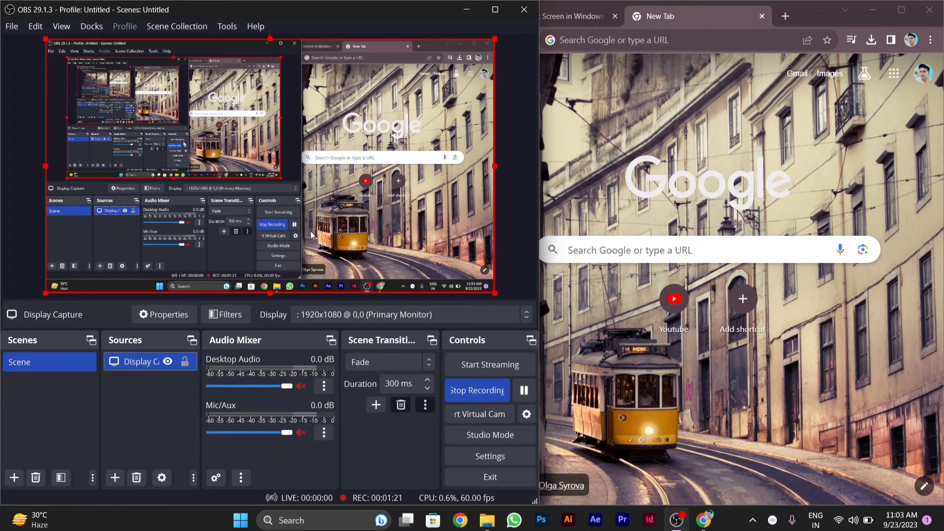
mouse_move(593, 165)
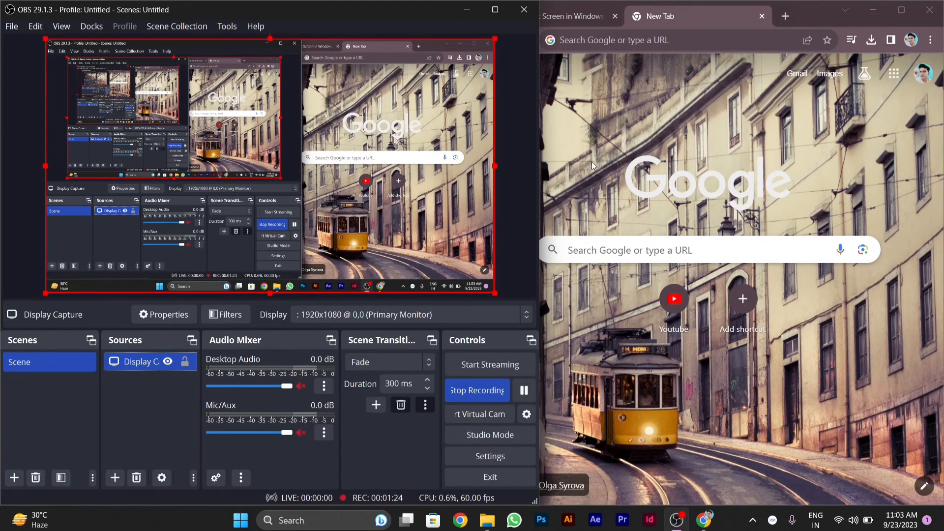
mouse_move(775, 127)
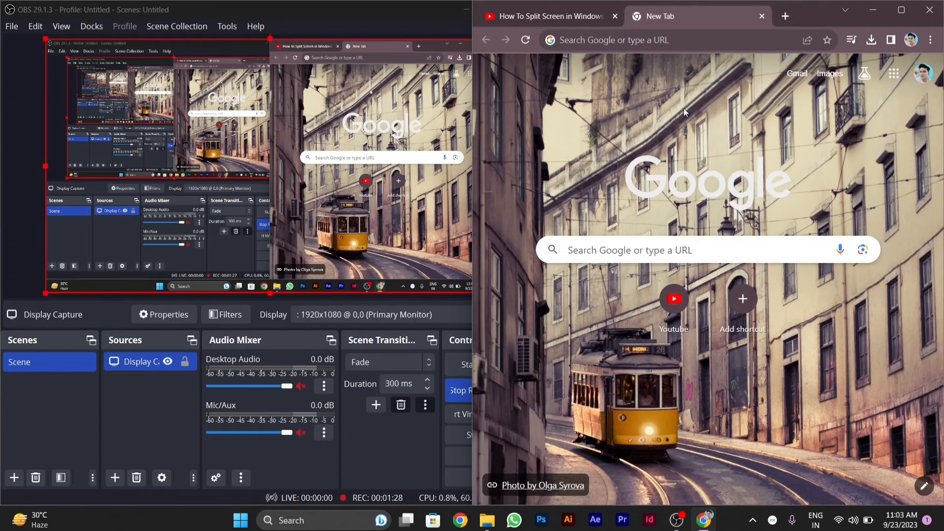
mouse_move(397, 27)
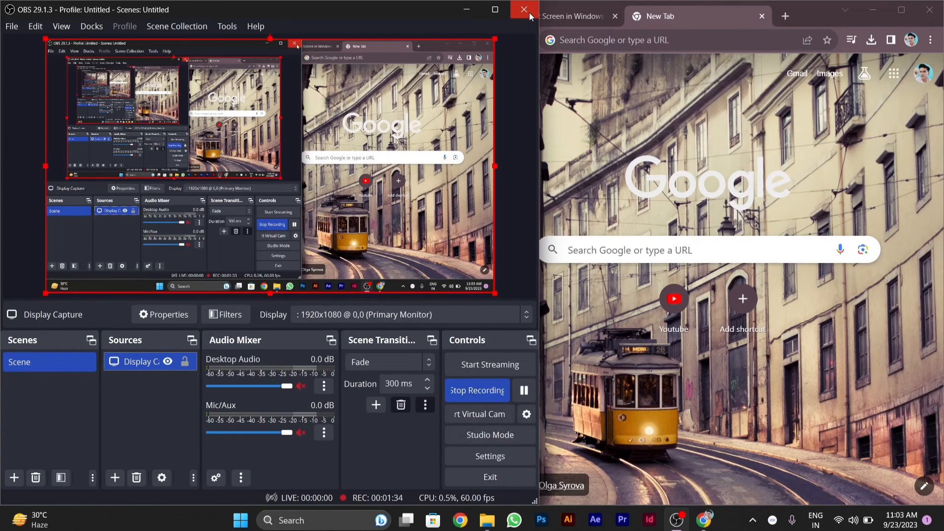
Close OBS, confirm the exit prompt, and minimize Chrome to show the desktop.
click(523, 10)
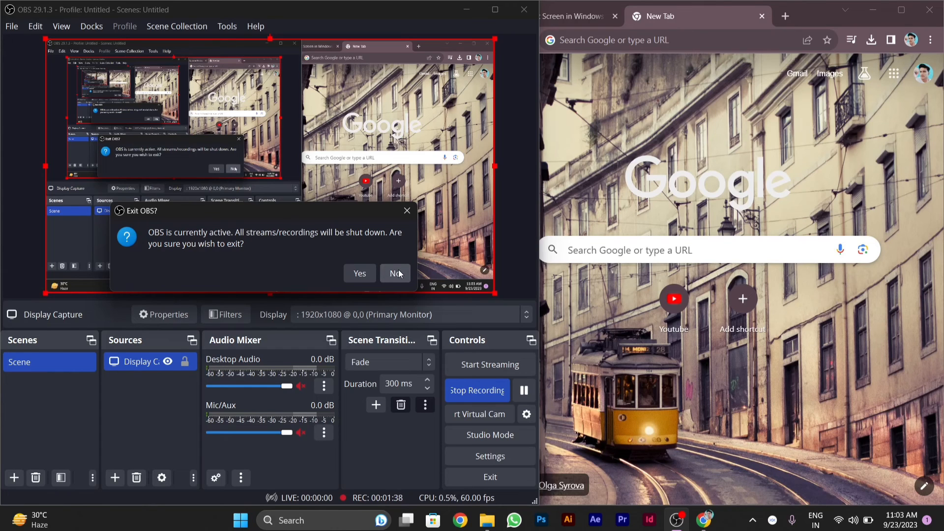
click(394, 273)
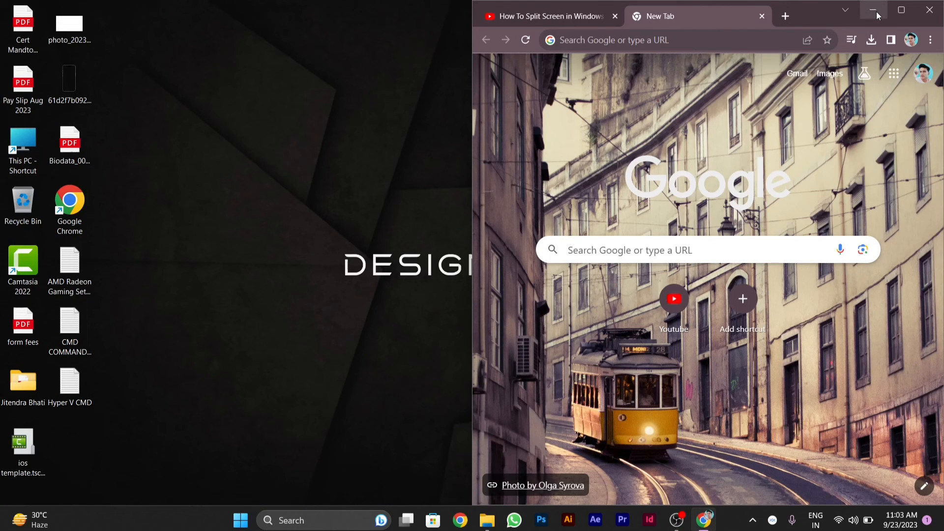
click(876, 10)
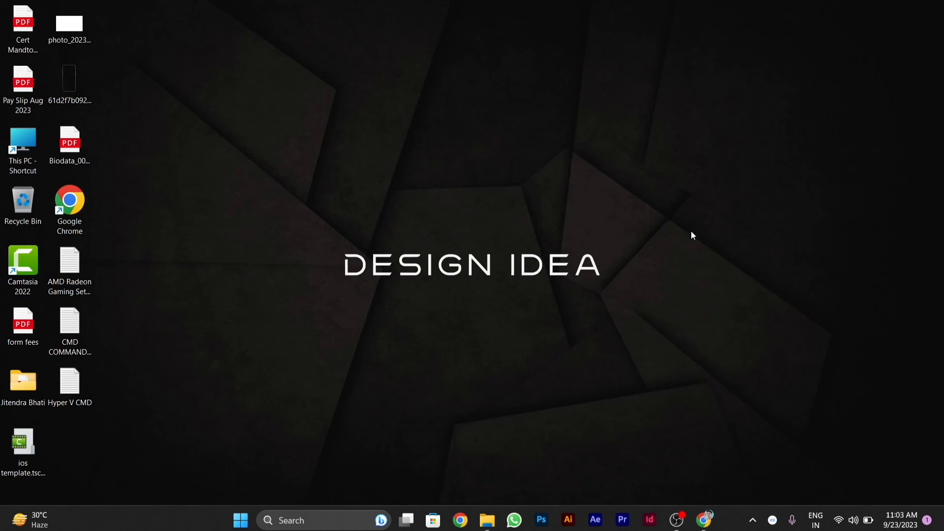